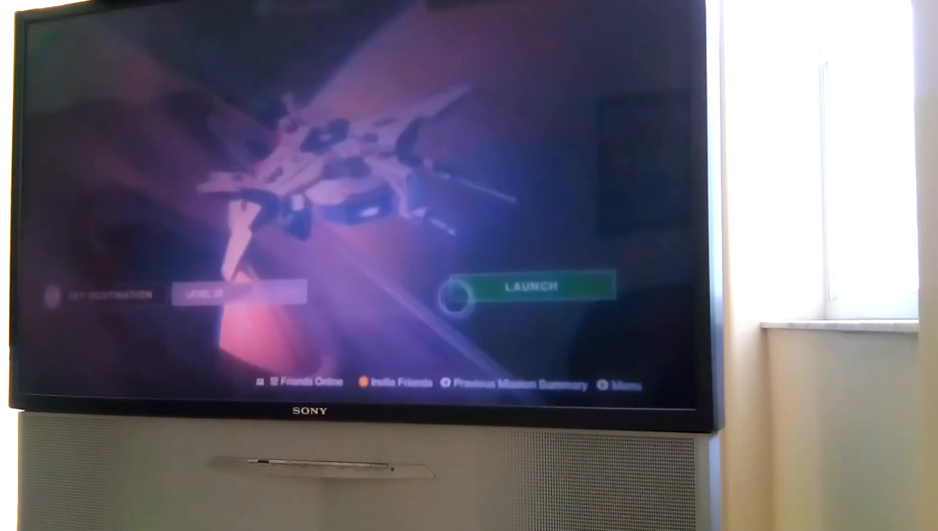
pyautogui.click(529, 287)
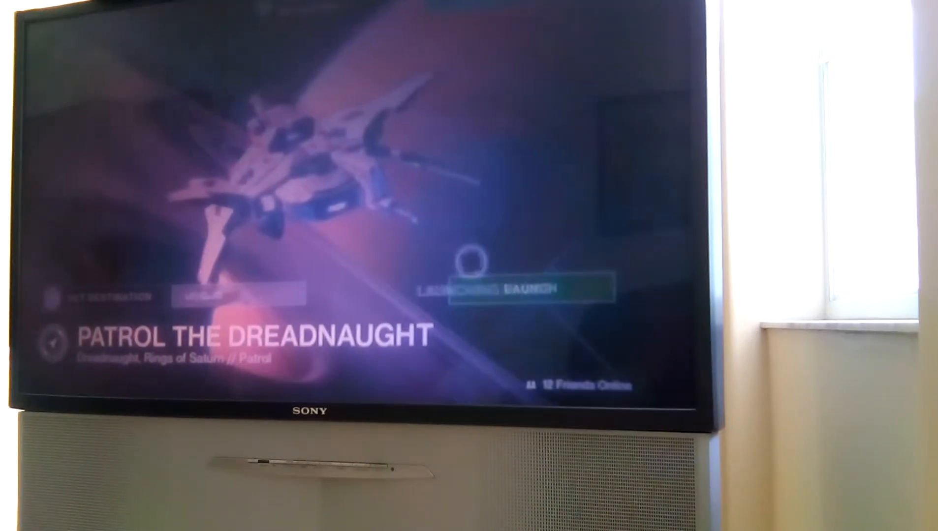